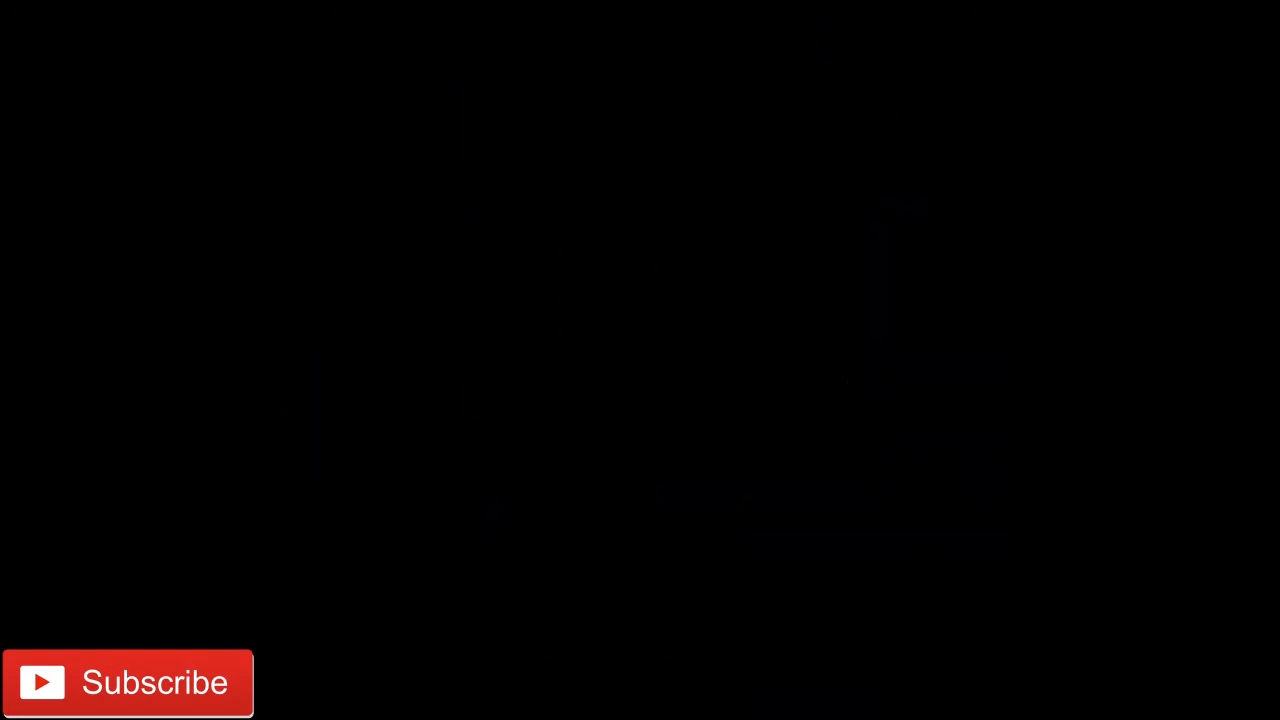
pyautogui.write('Van Der Waals')
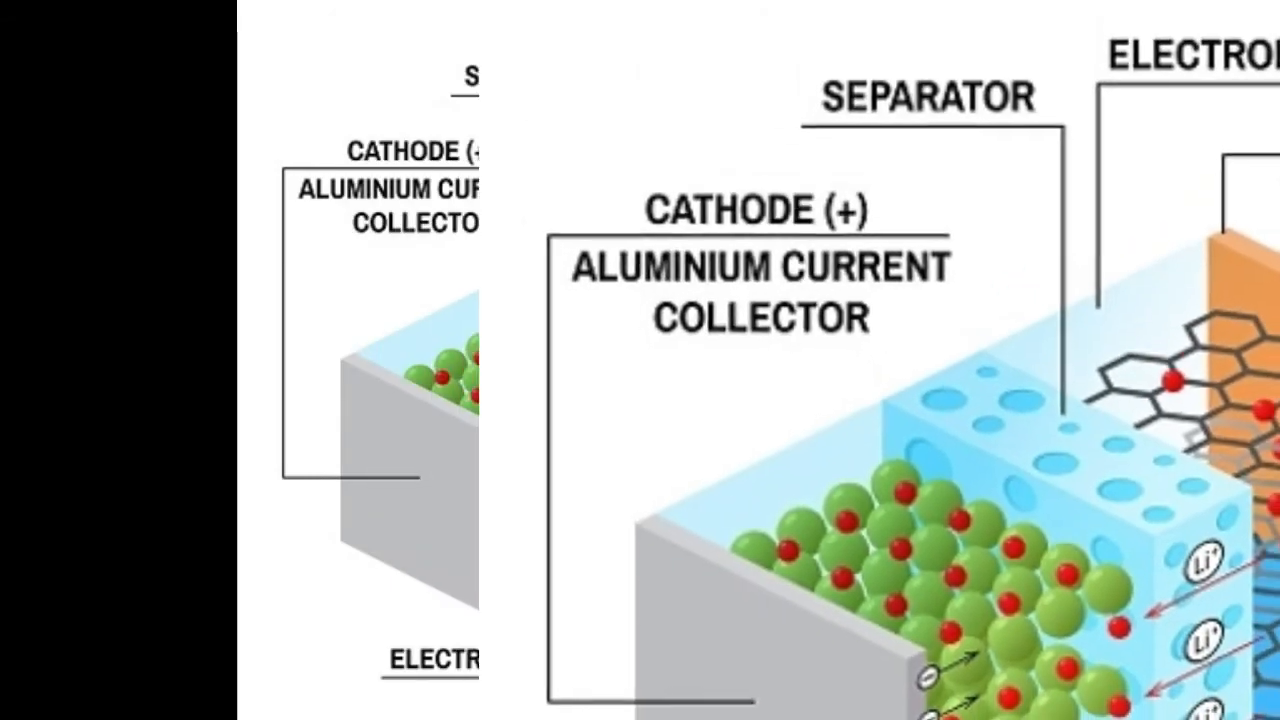
pyautogui.press('Right')
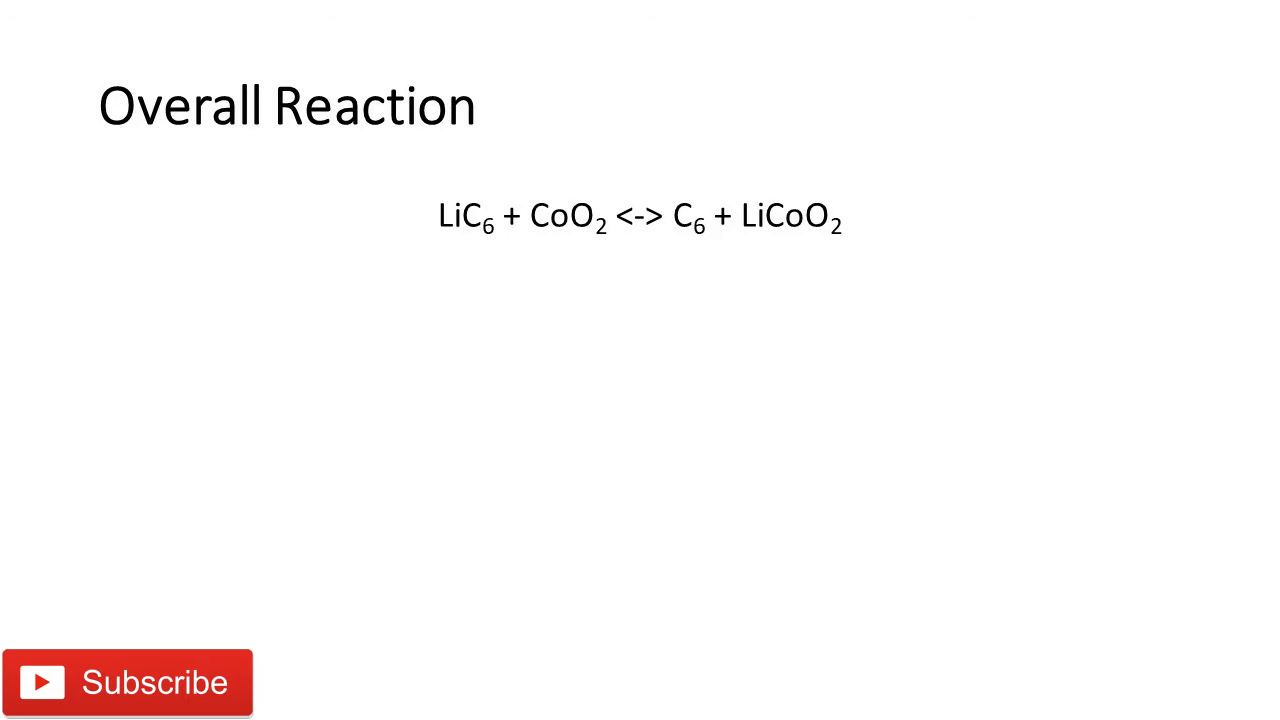
pyautogui.click(128, 682)
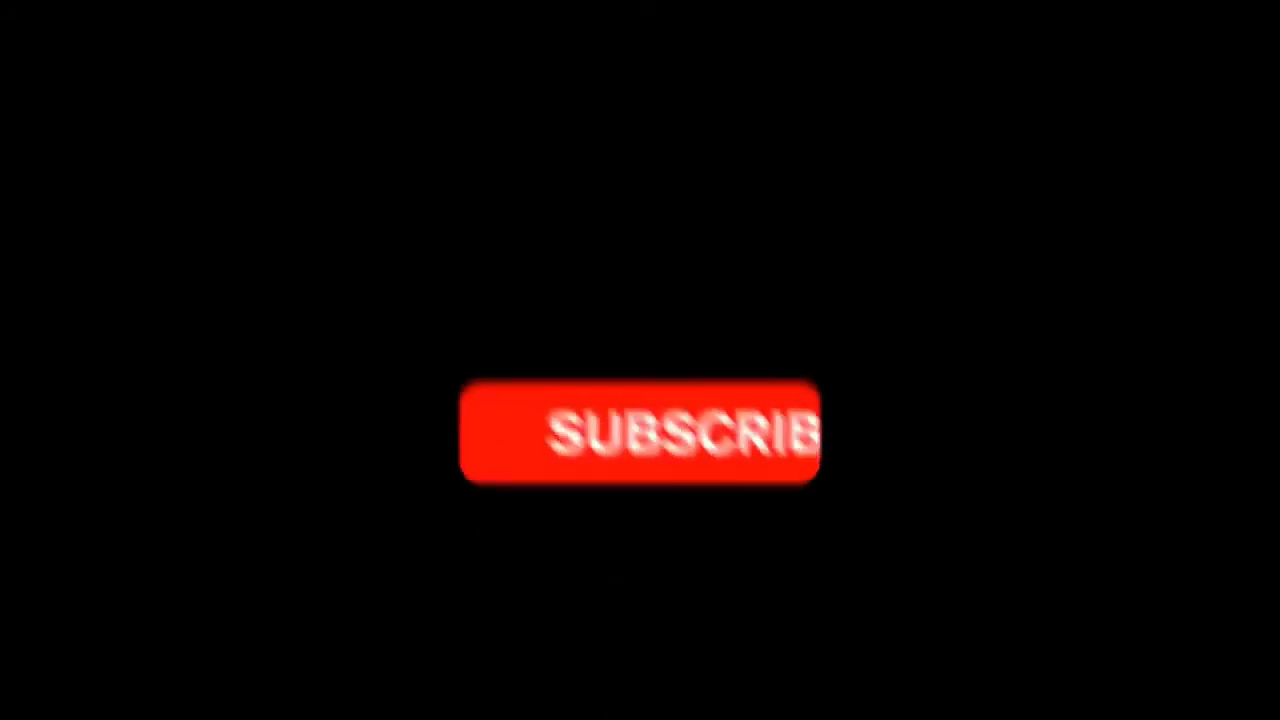
pyautogui.click(640, 430)
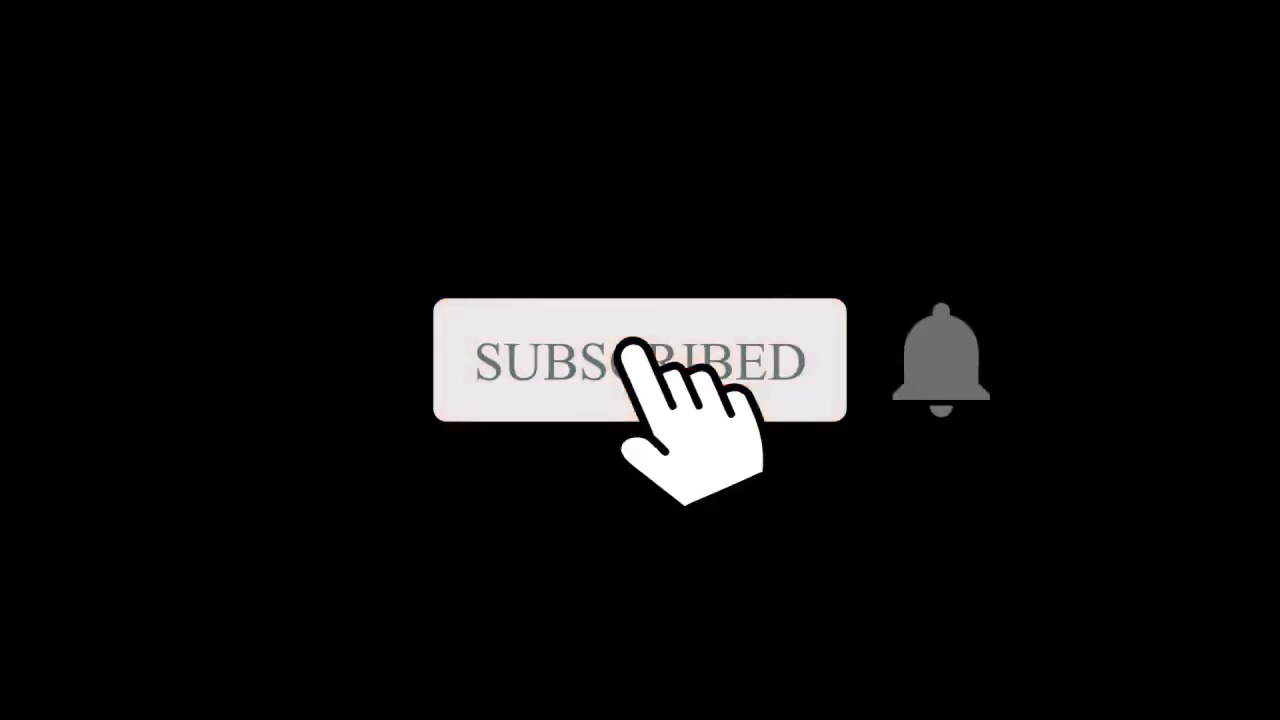